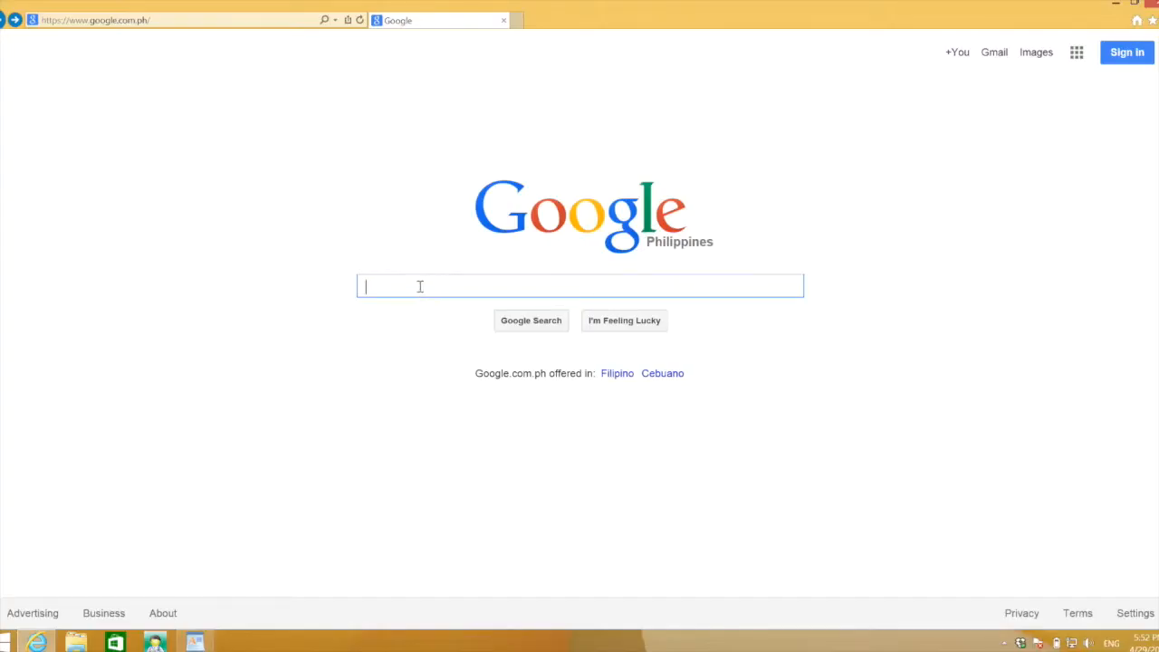
Search Google for 'path copy cop', reach the CodePlex project page and start the download
type("path copy copy")
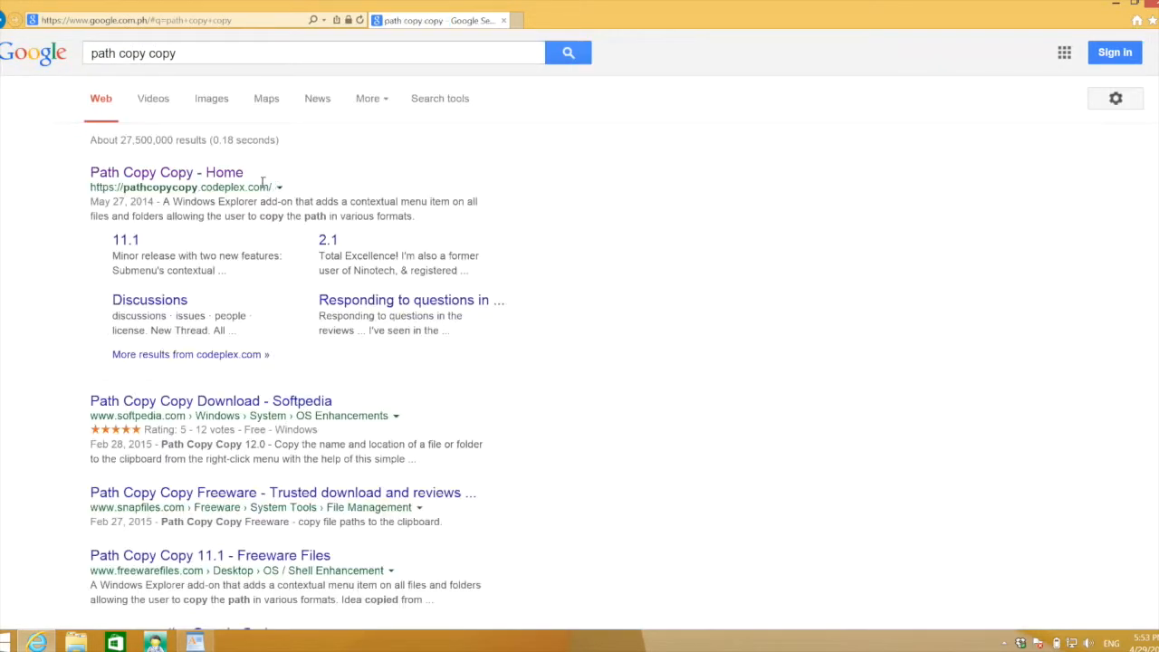
left_click(167, 172)
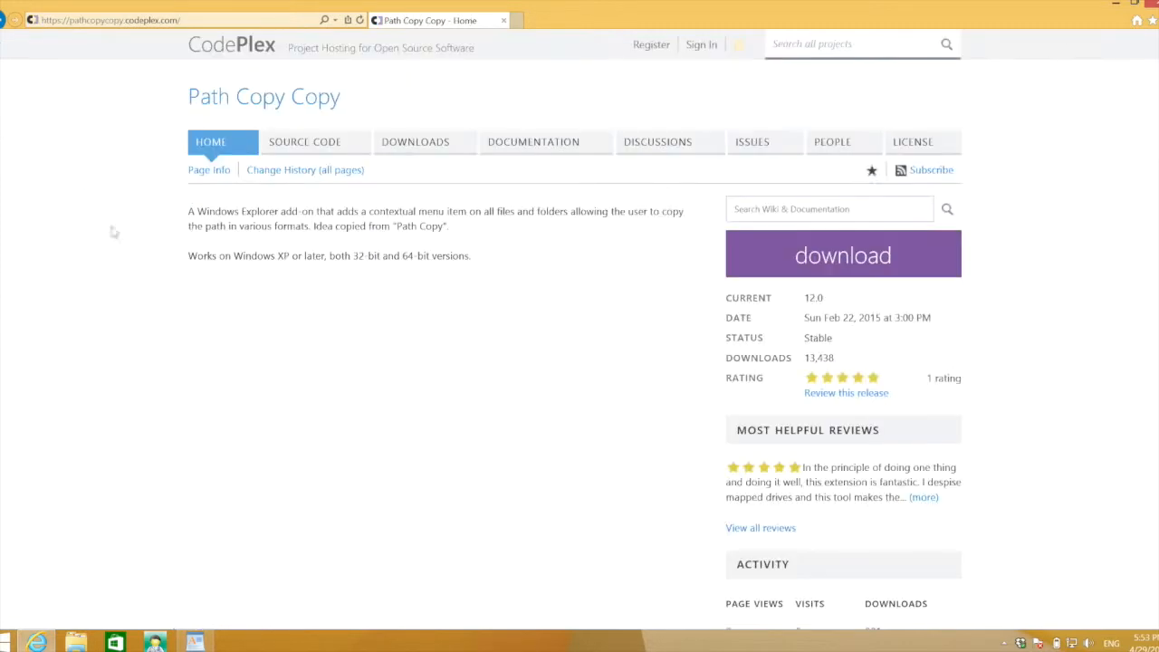
left_click(842, 253)
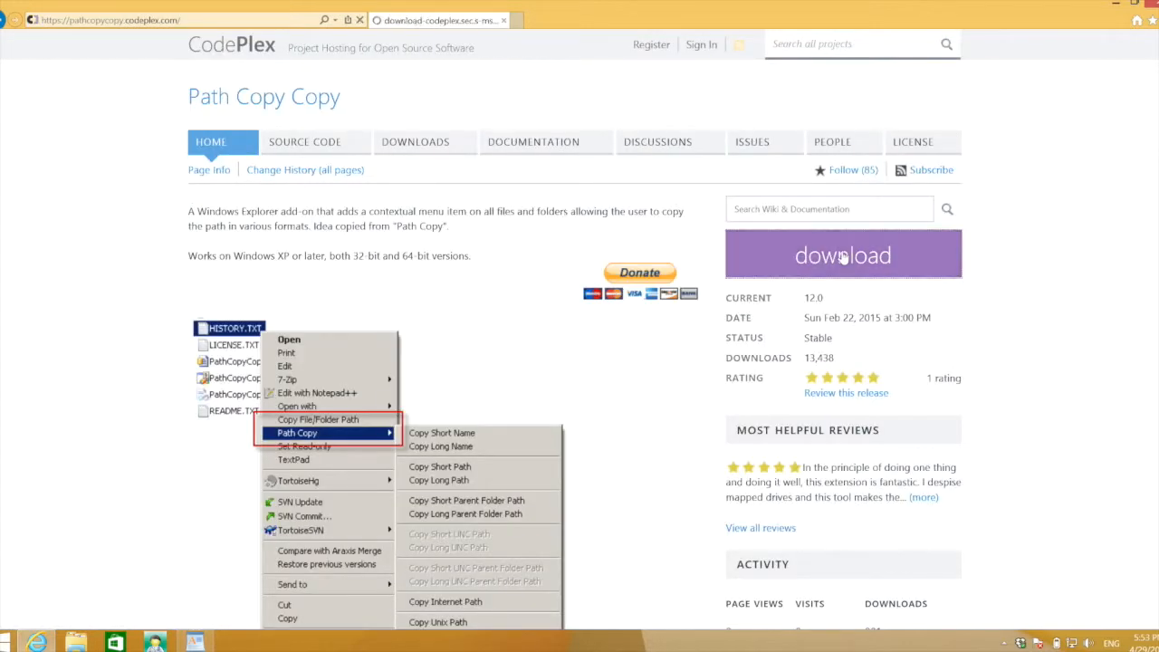
left_click(842, 254)
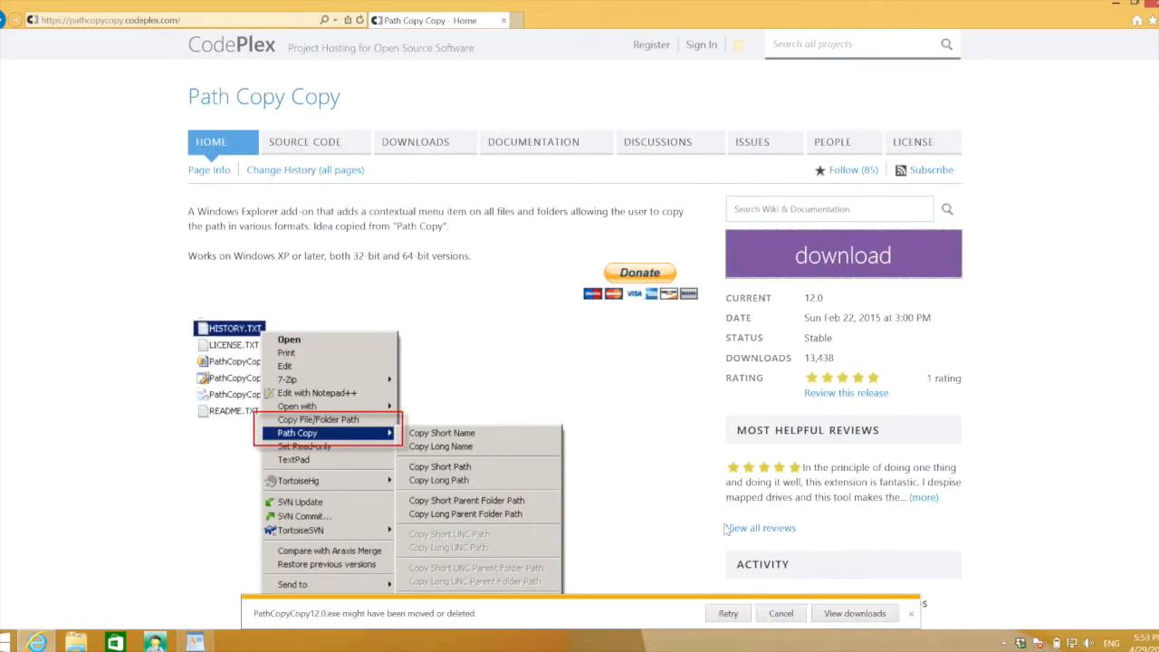
left_click(727, 612)
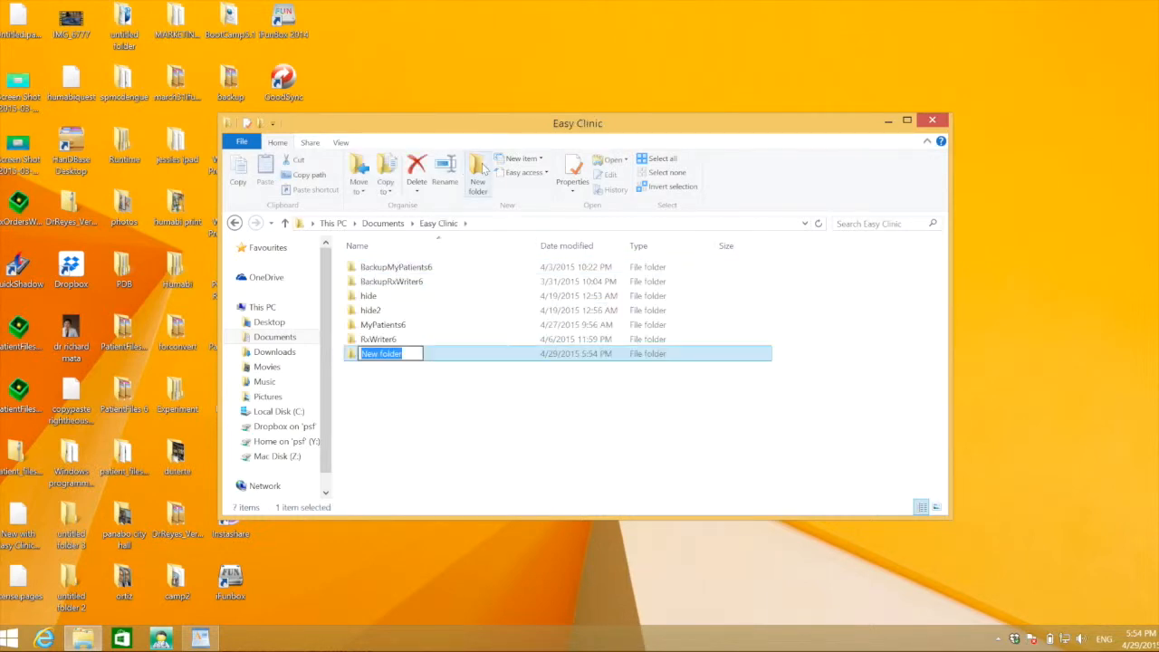
Name the new Easy Clinic folder 'Photos' and bring up its context menu
type("Photos")
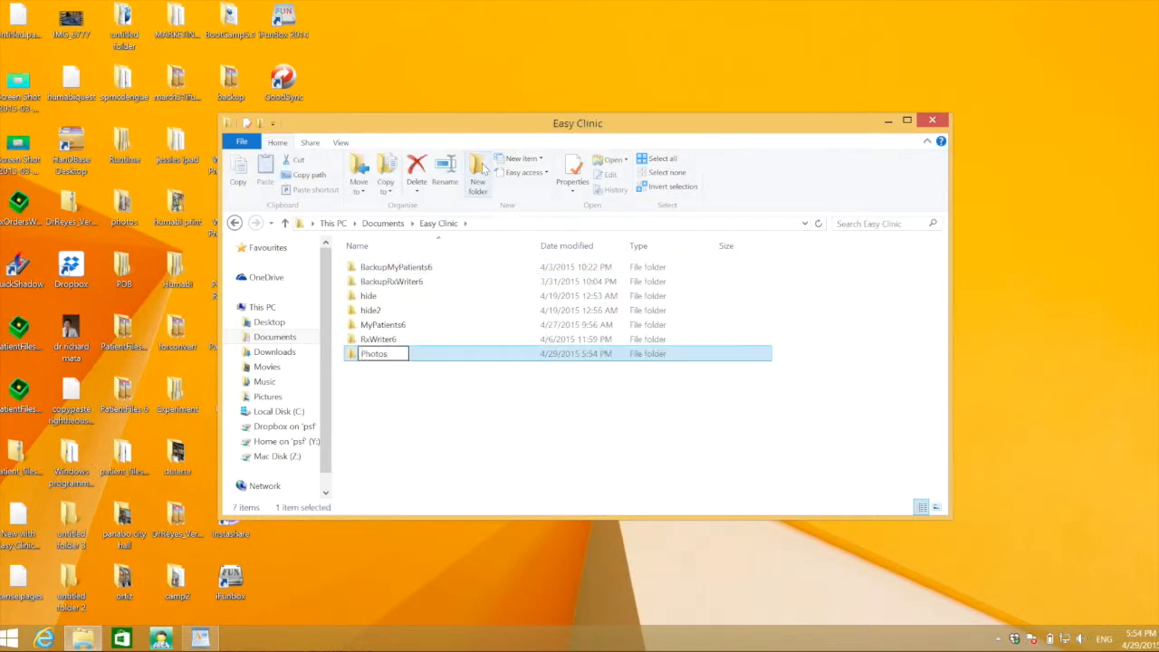
right_click(373, 354)
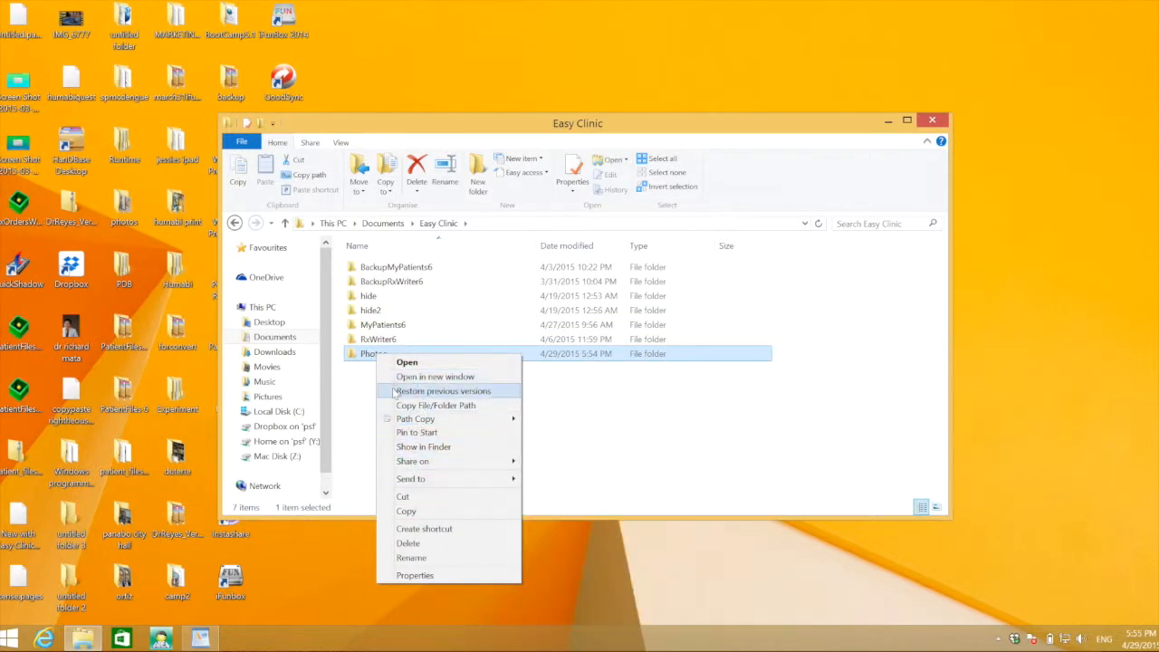
mouse_move(351, 400)
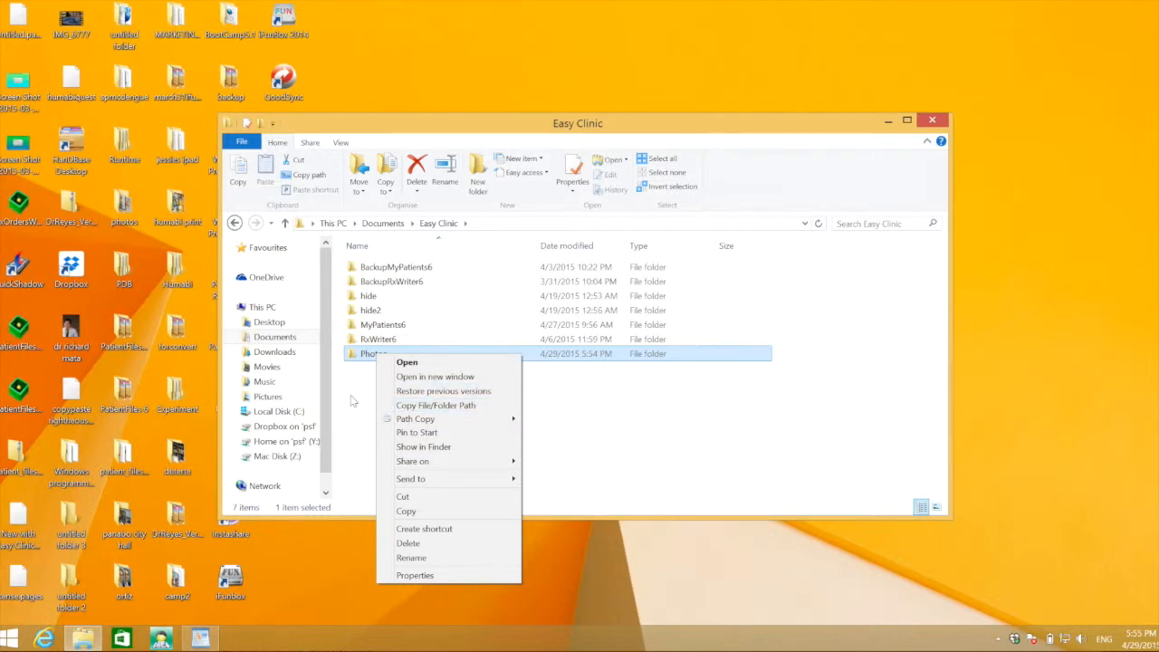
left_click(529, 372)
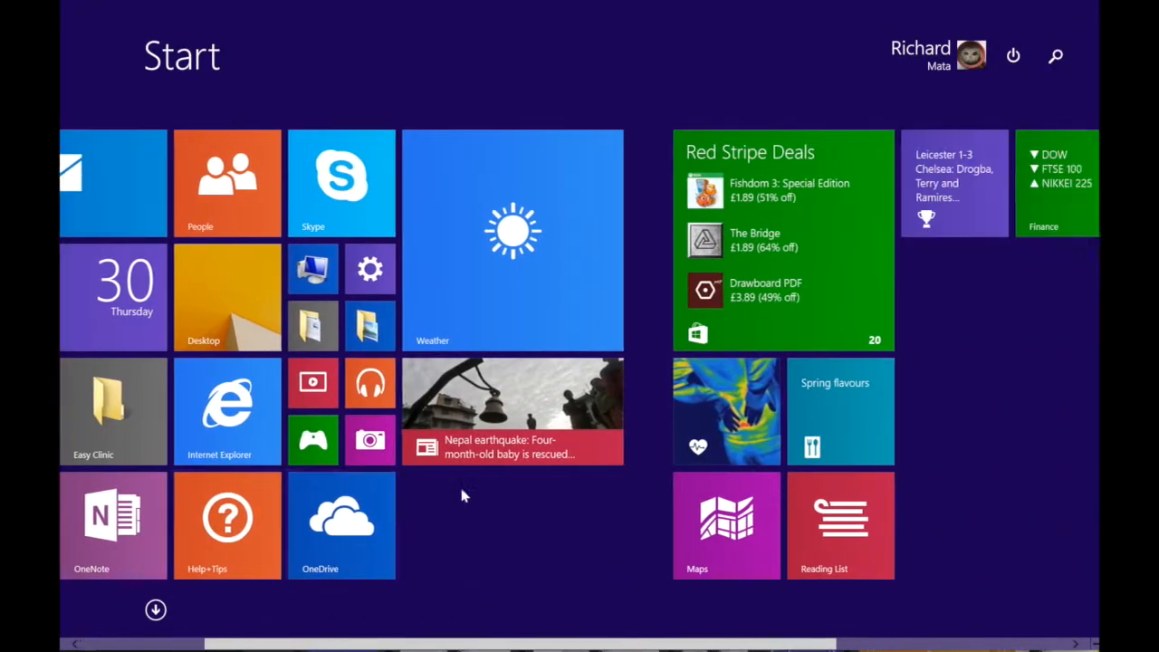
scroll("right", 3)
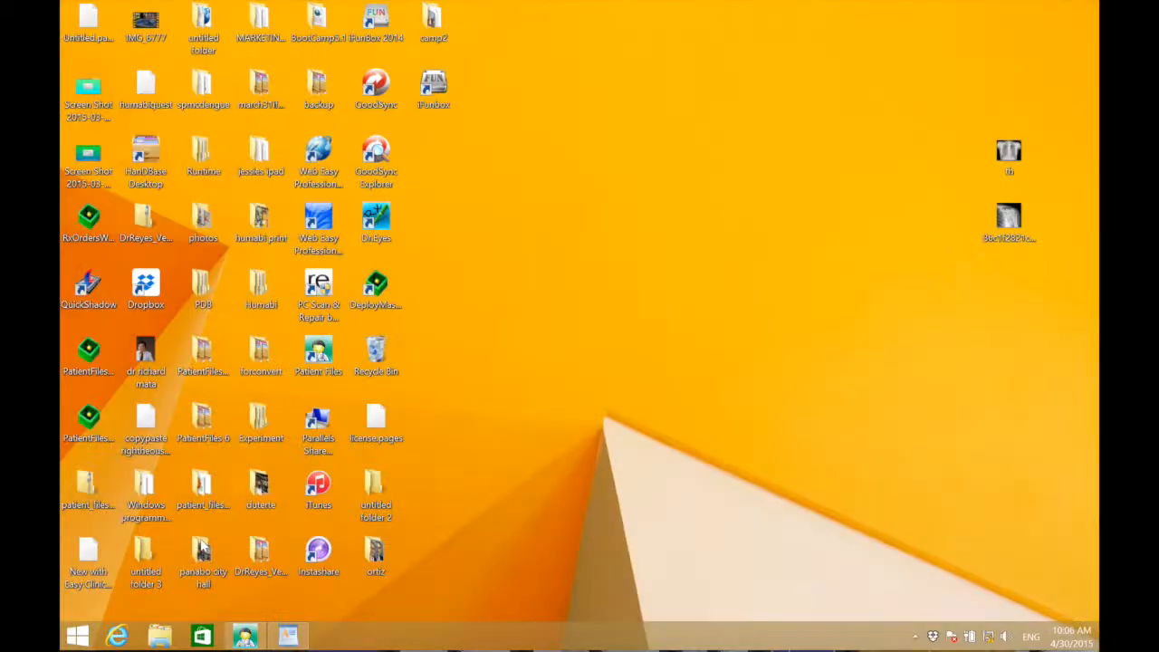
View the three JPEG pictures in the Photos folder, then close its window
double_click(203, 217)
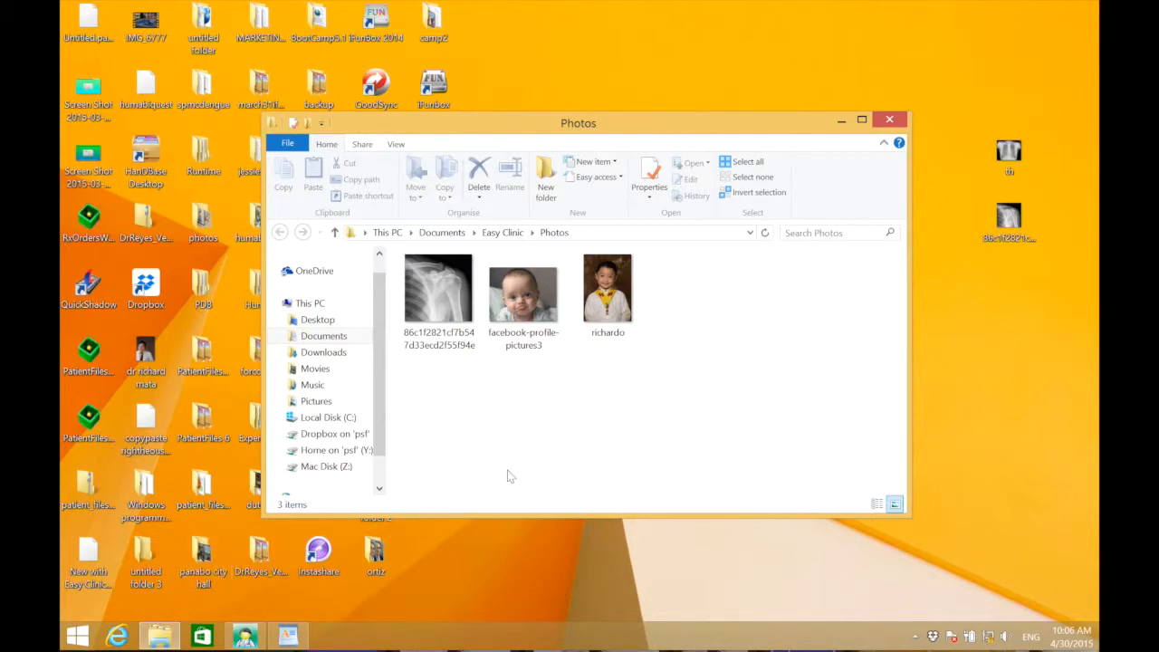
mouse_move(891, 120)
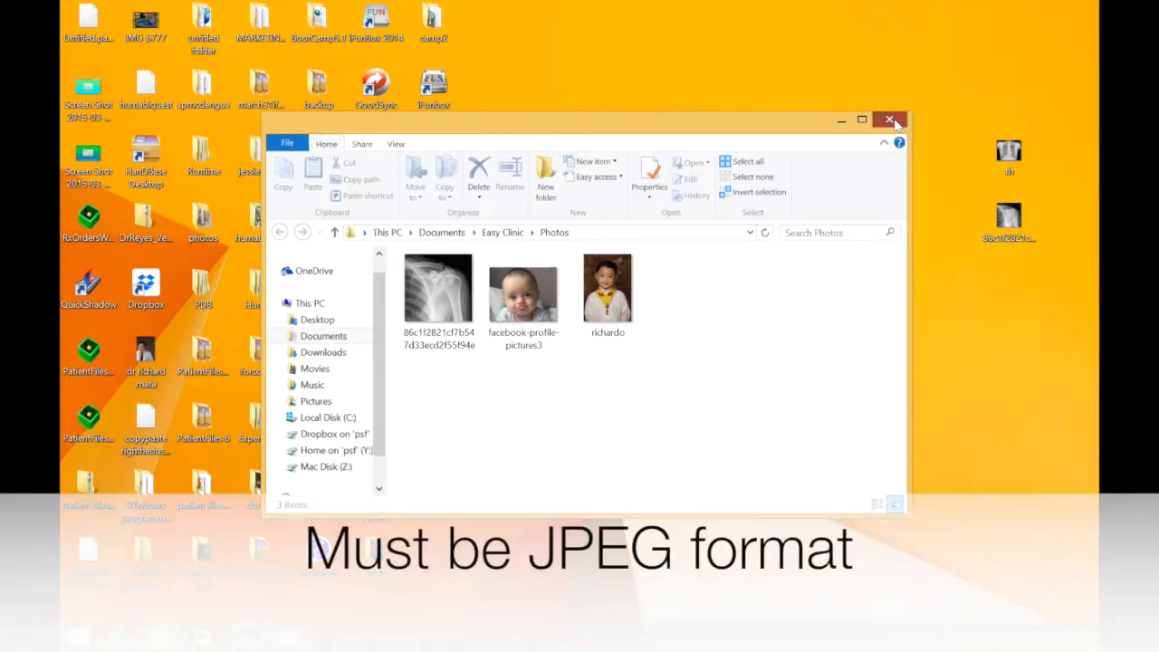
left_click(889, 120)
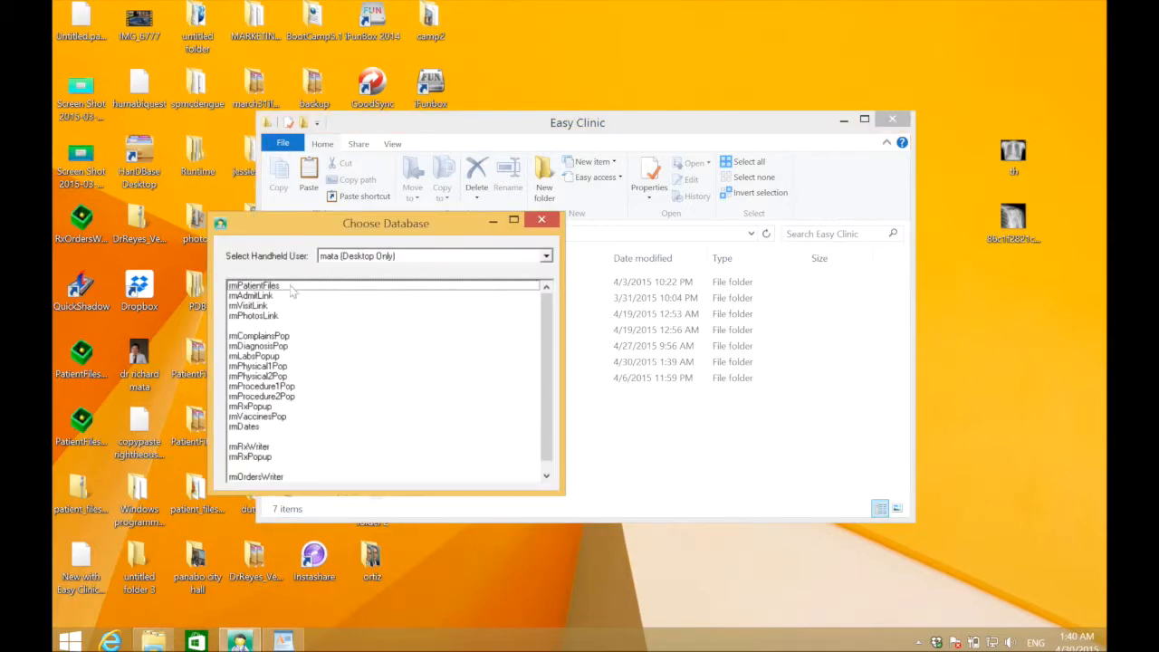
Load the rmPatientFiles database and enter the first patient's photo setup
double_click(253, 286)
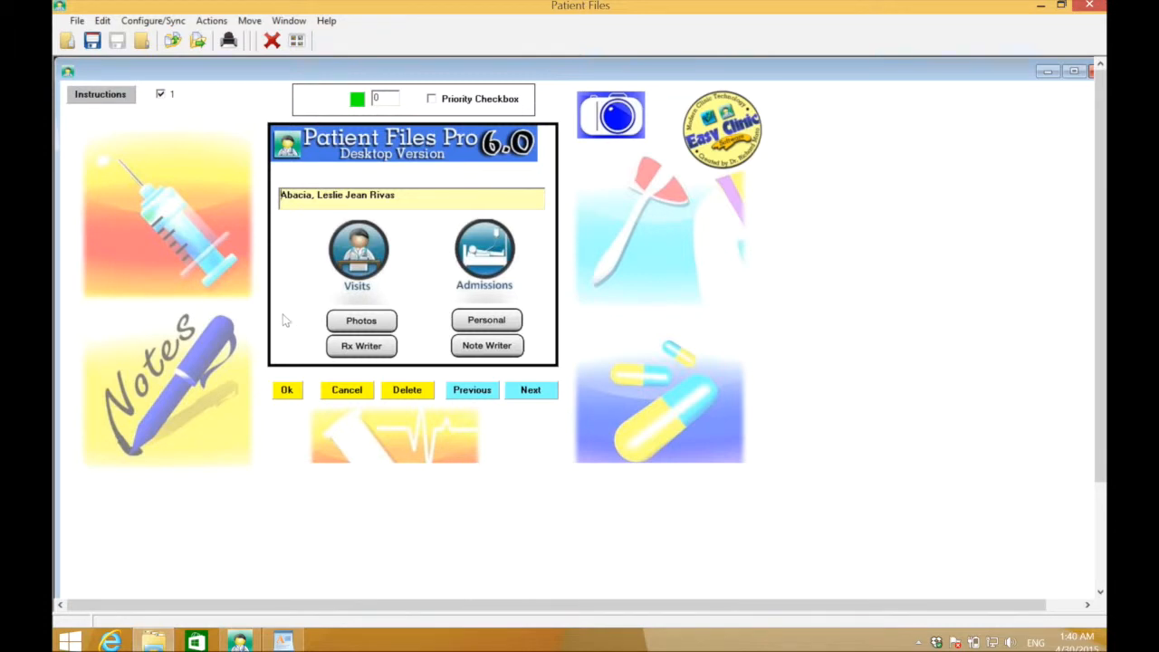
mouse_move(366, 329)
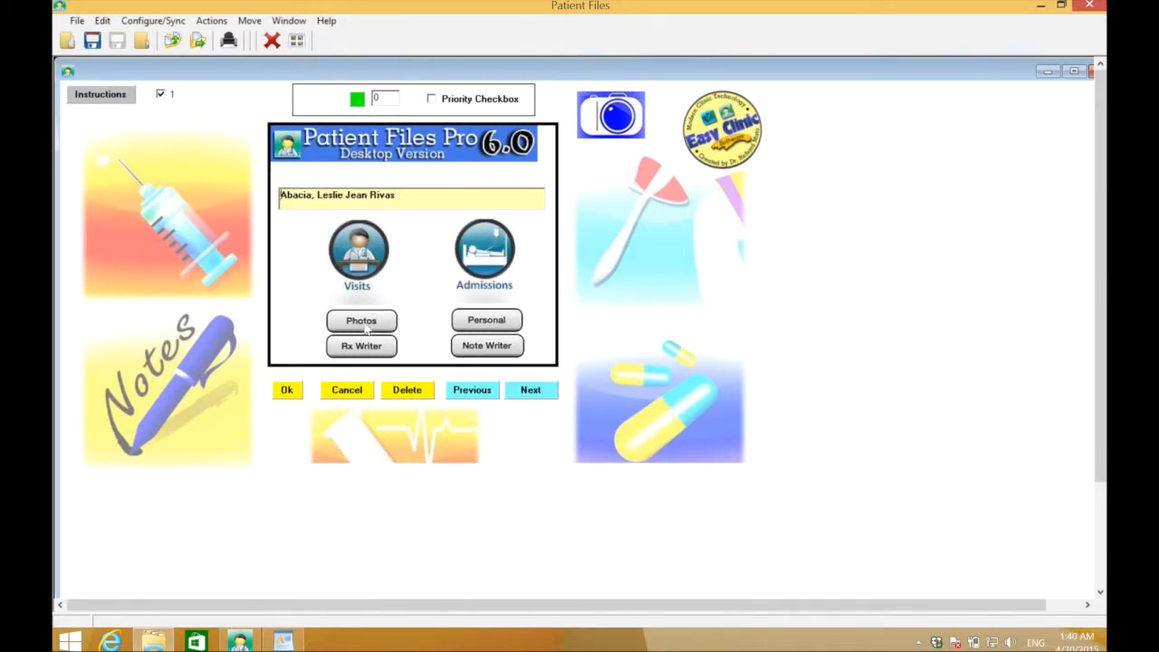
left_click(360, 319)
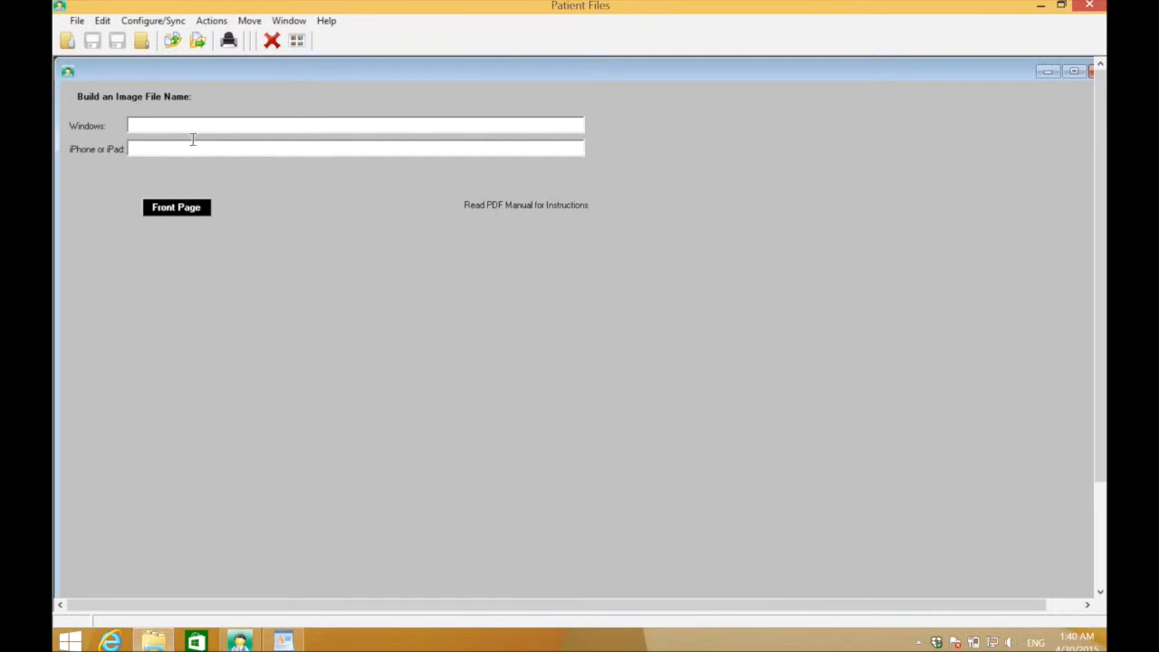
Copy the X-ray image's full path from Photos, ready to paste into the Windows field
left_click(353, 125)
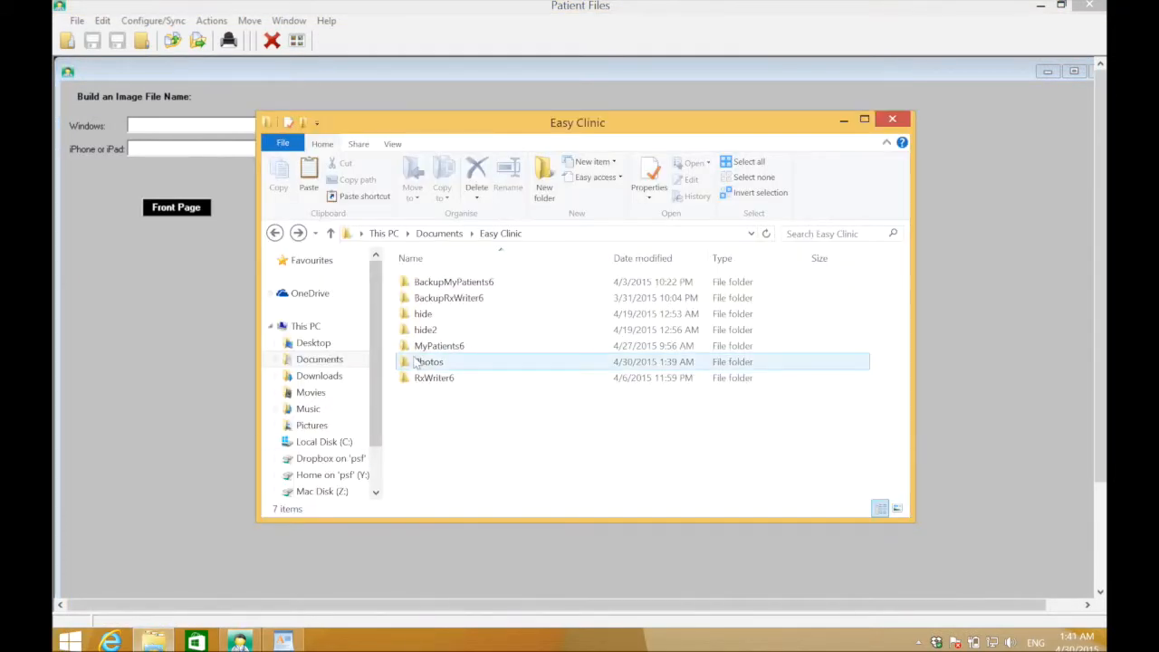
double_click(429, 362)
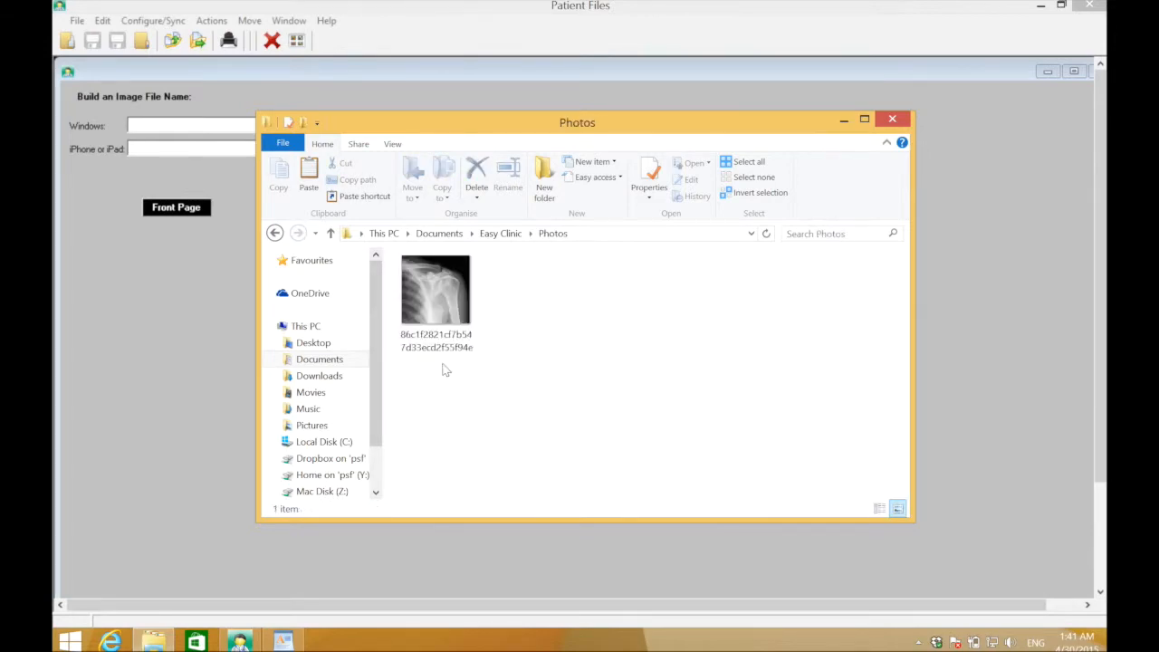
left_click(434, 290)
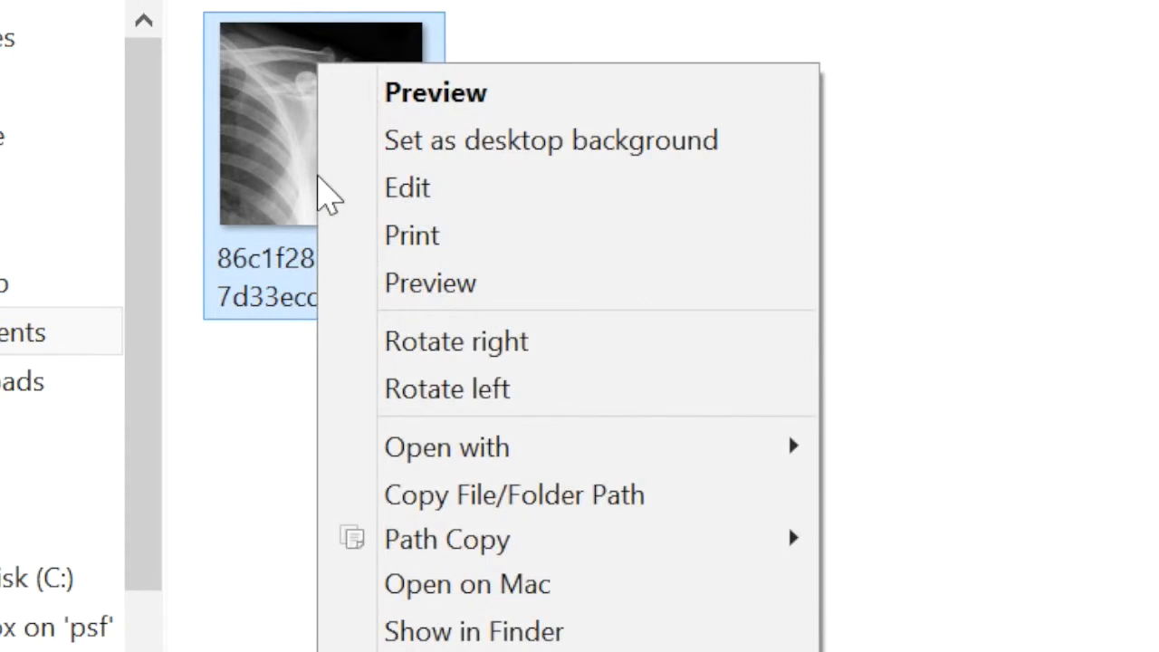
mouse_move(514, 494)
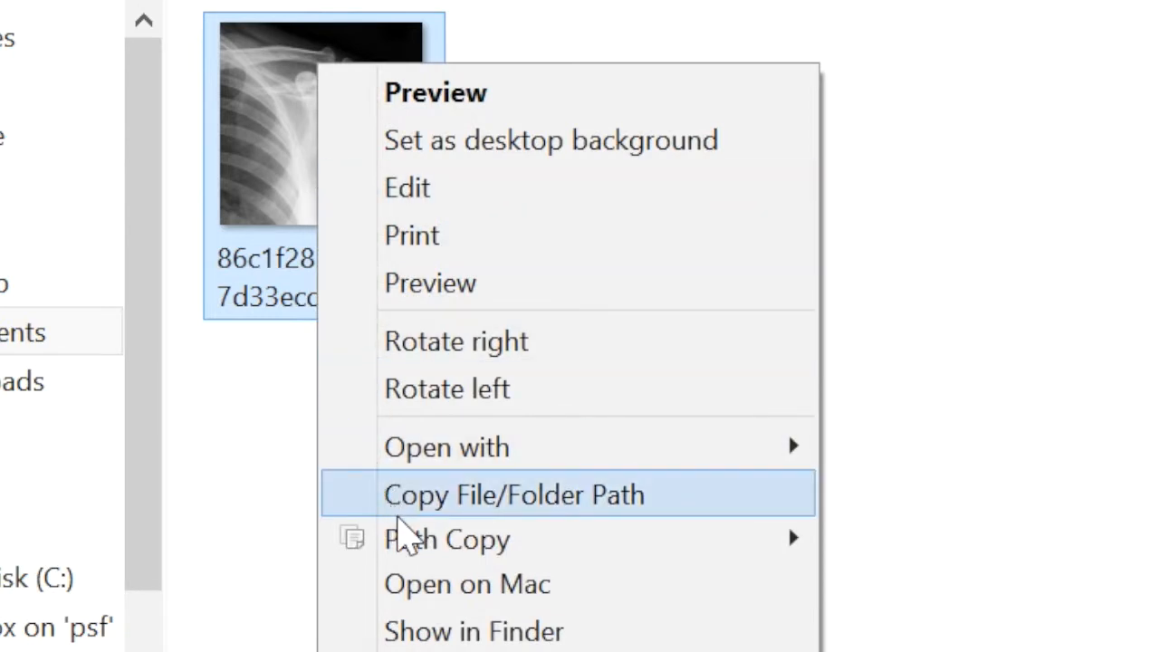
mouse_move(445, 540)
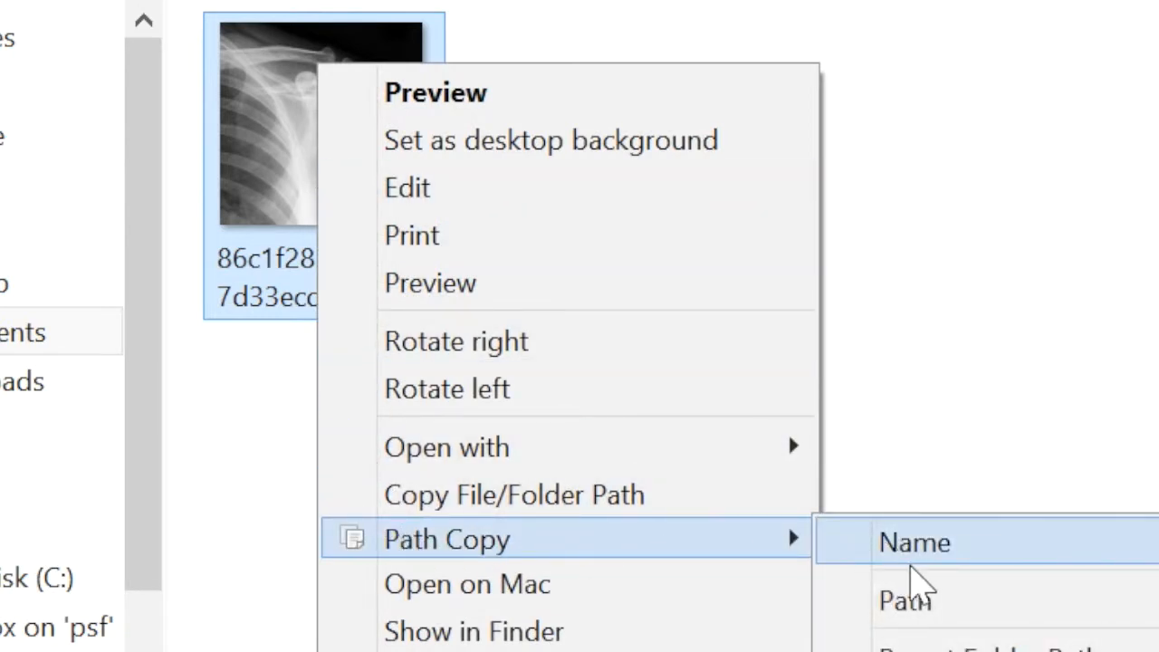
left_click(905, 601)
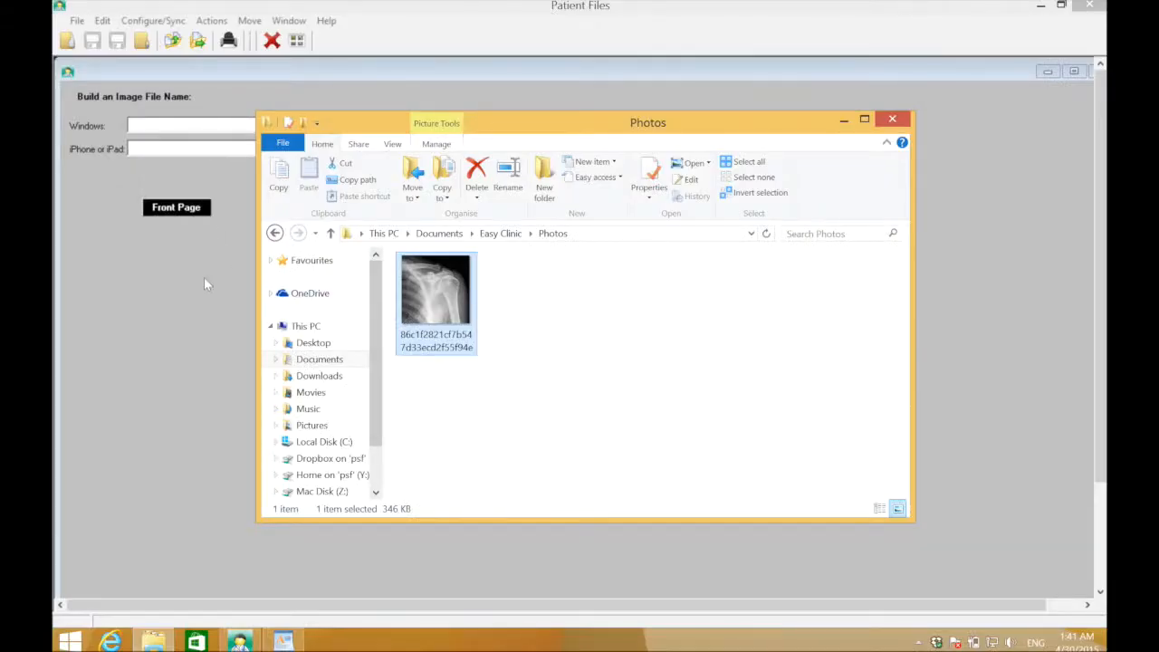
right_click(190, 127)
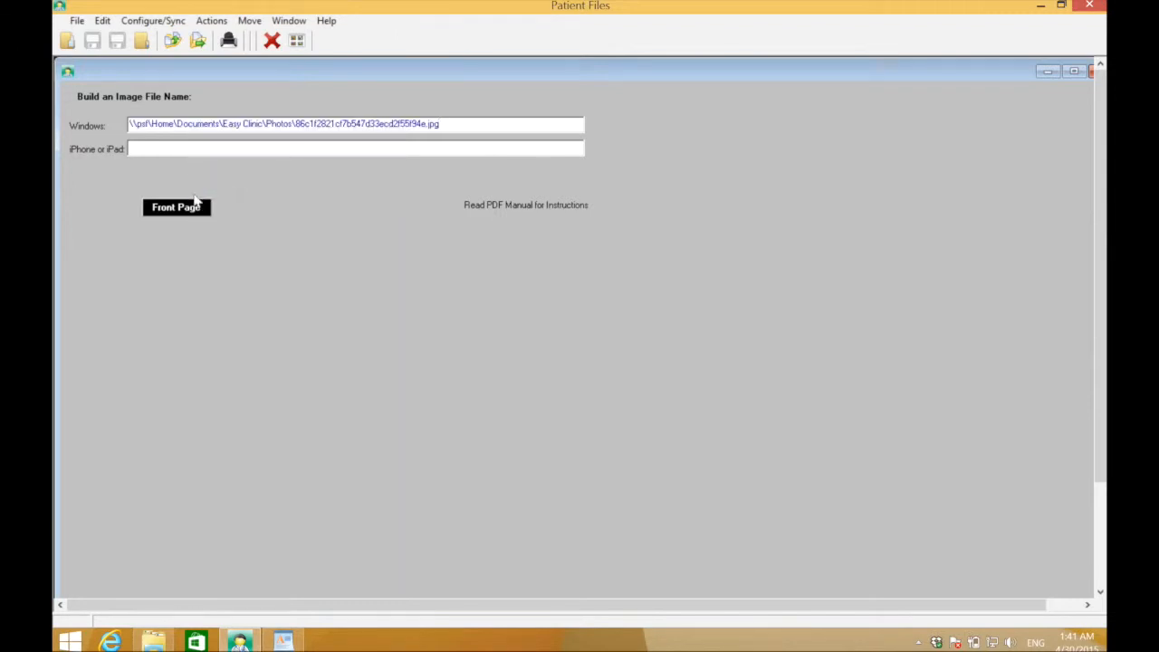
Load the linked X-ray onto the photo record's front page and save/close it
left_click(174, 206)
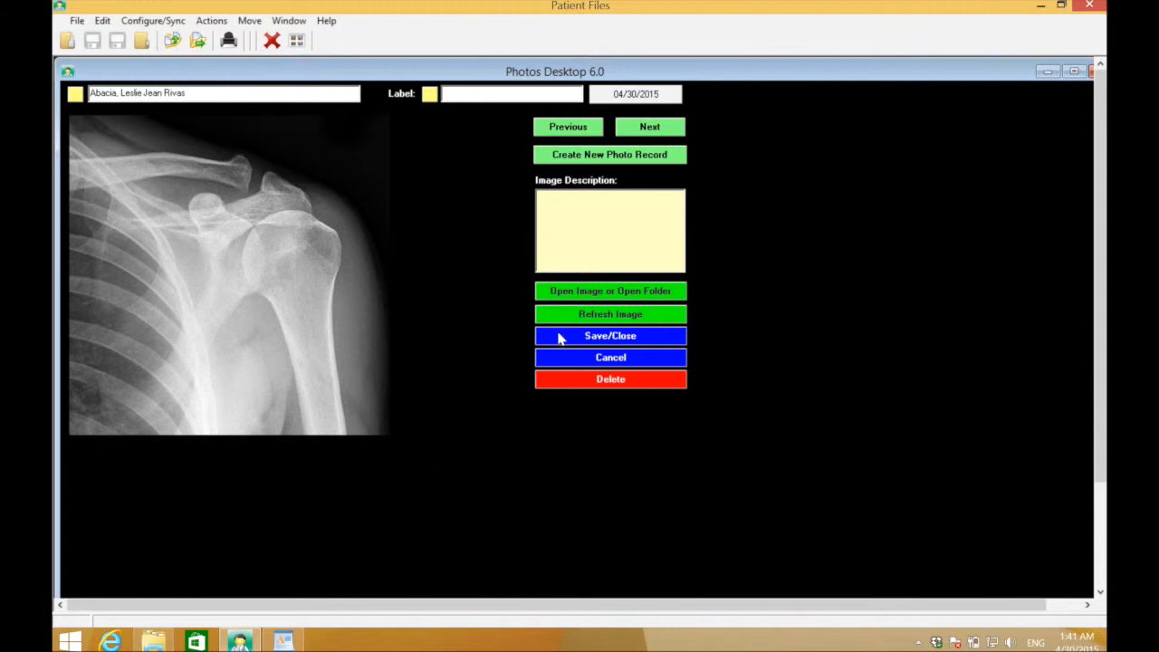
left_click(610, 335)
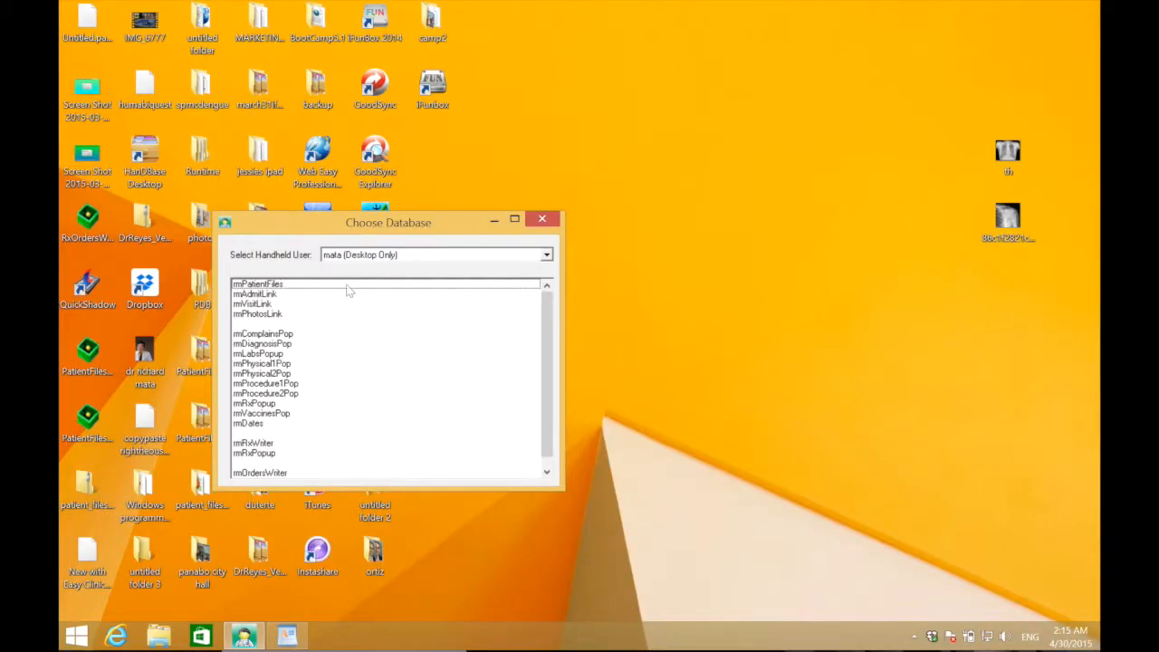
Reopen rmPatientFiles, bring up a second patient's record and start its profile picture
left_click(541, 219)
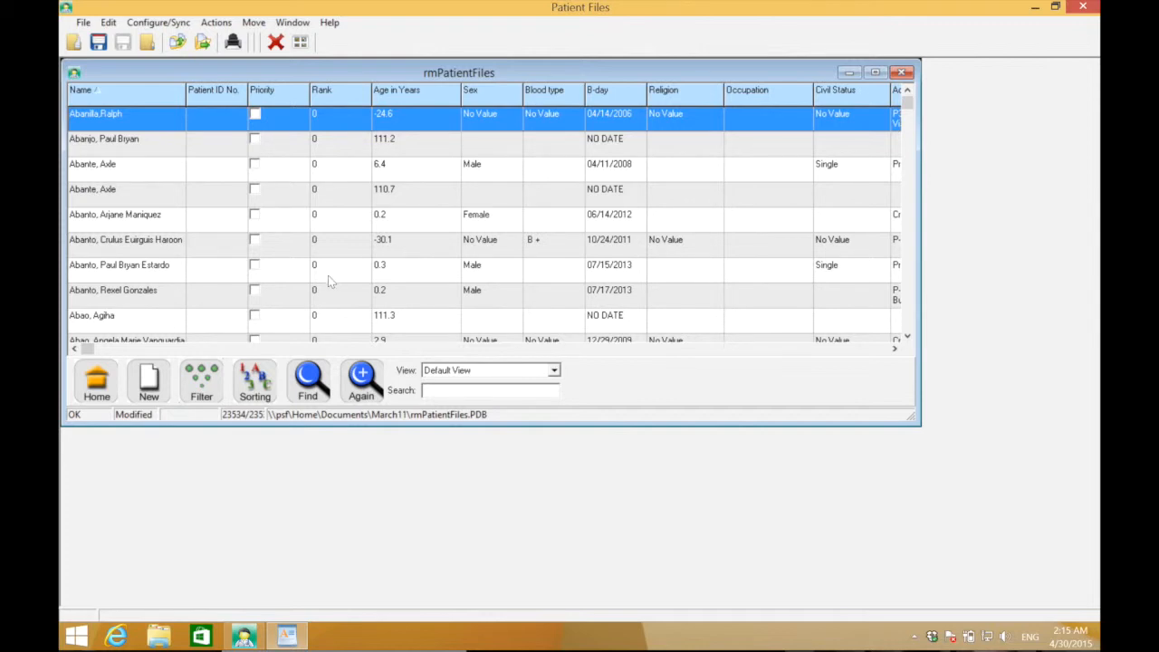
double_click(119, 264)
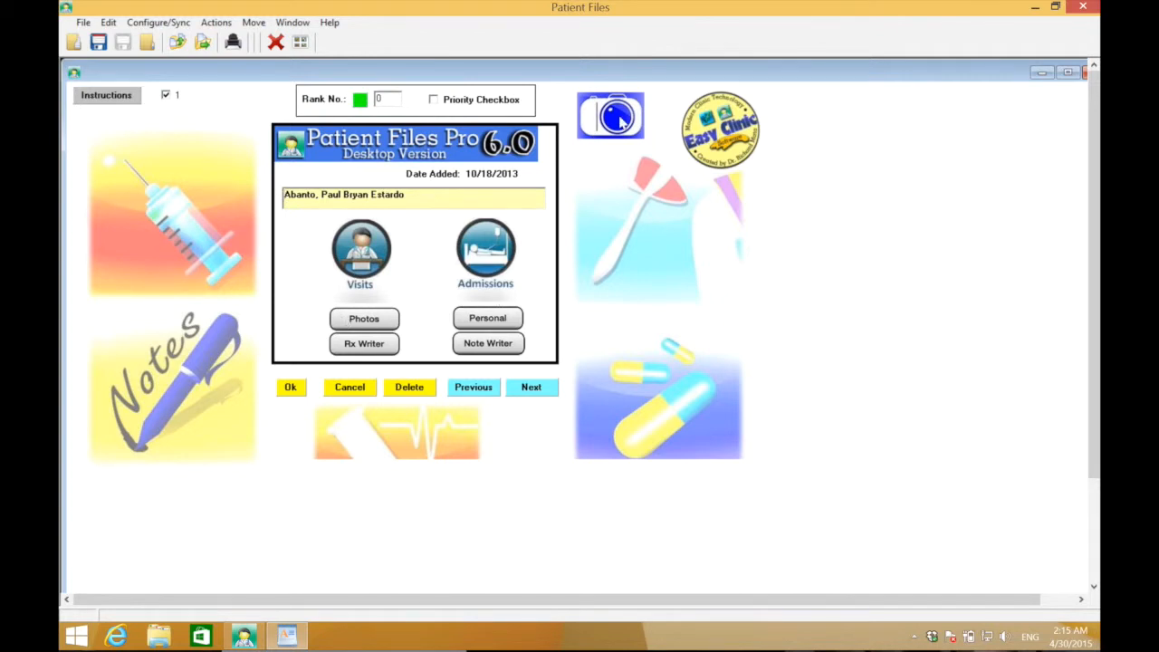
left_click(610, 116)
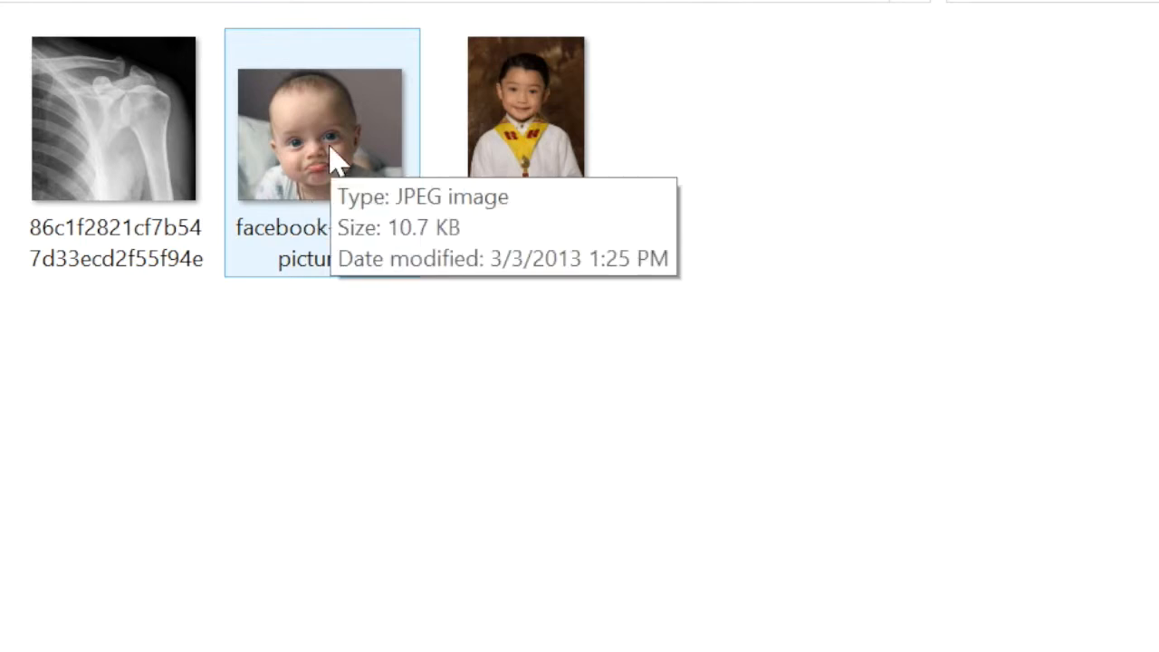
Bring up the baby photo's context menu to copy its file path
right_click(322, 136)
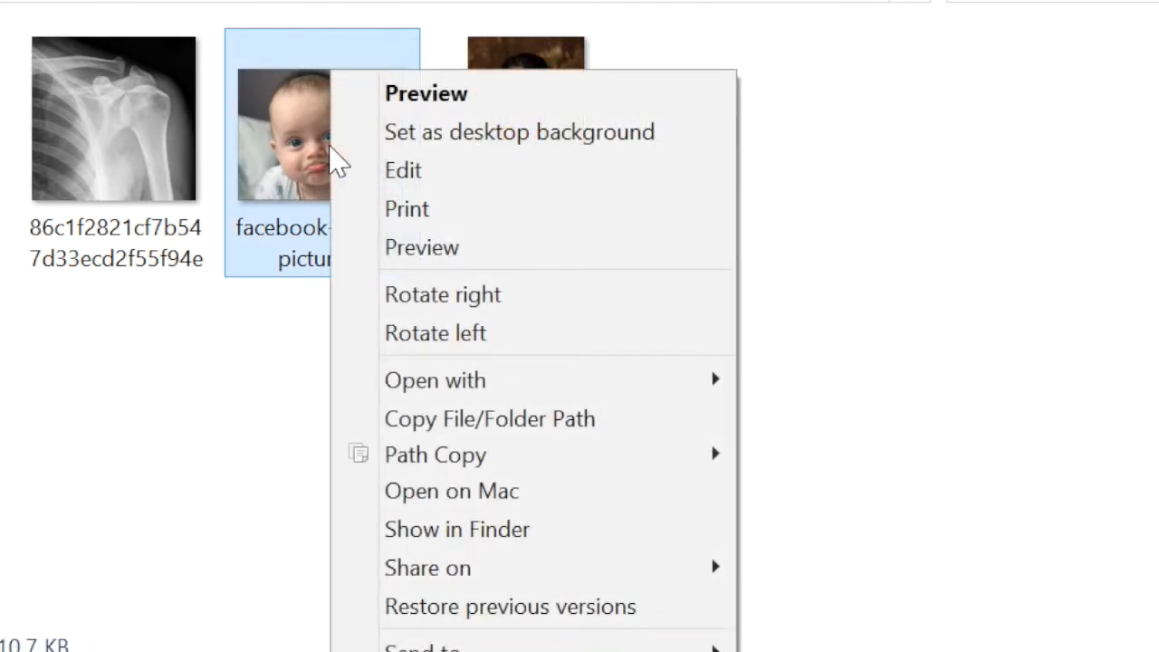
mouse_move(489, 417)
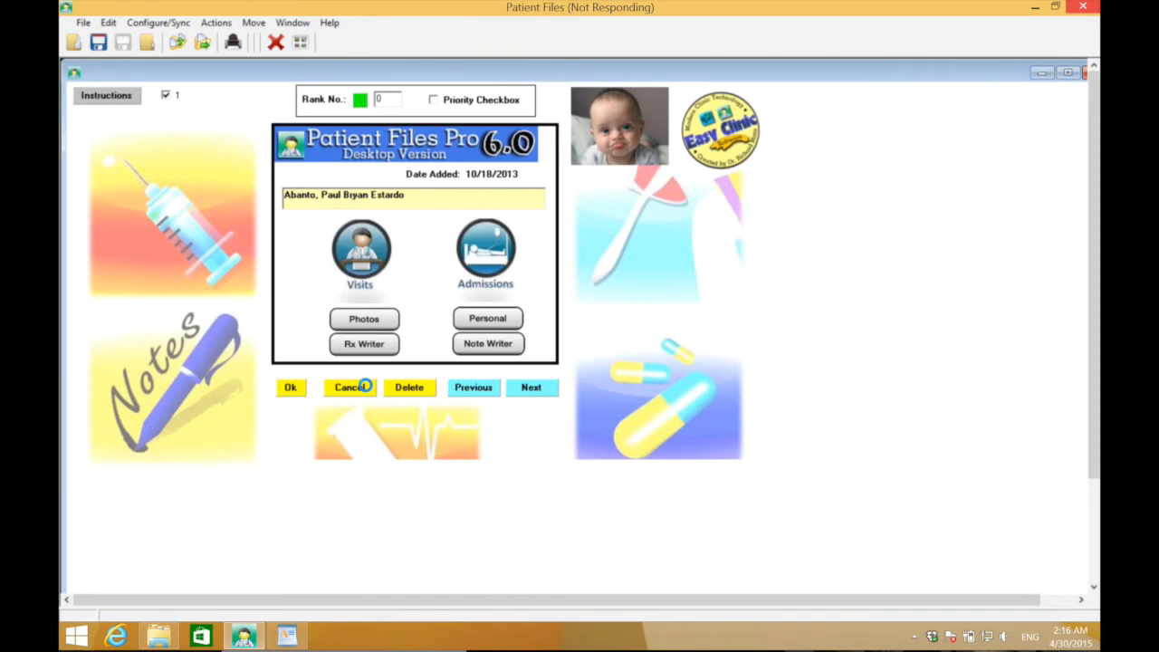
mouse_move(569, 344)
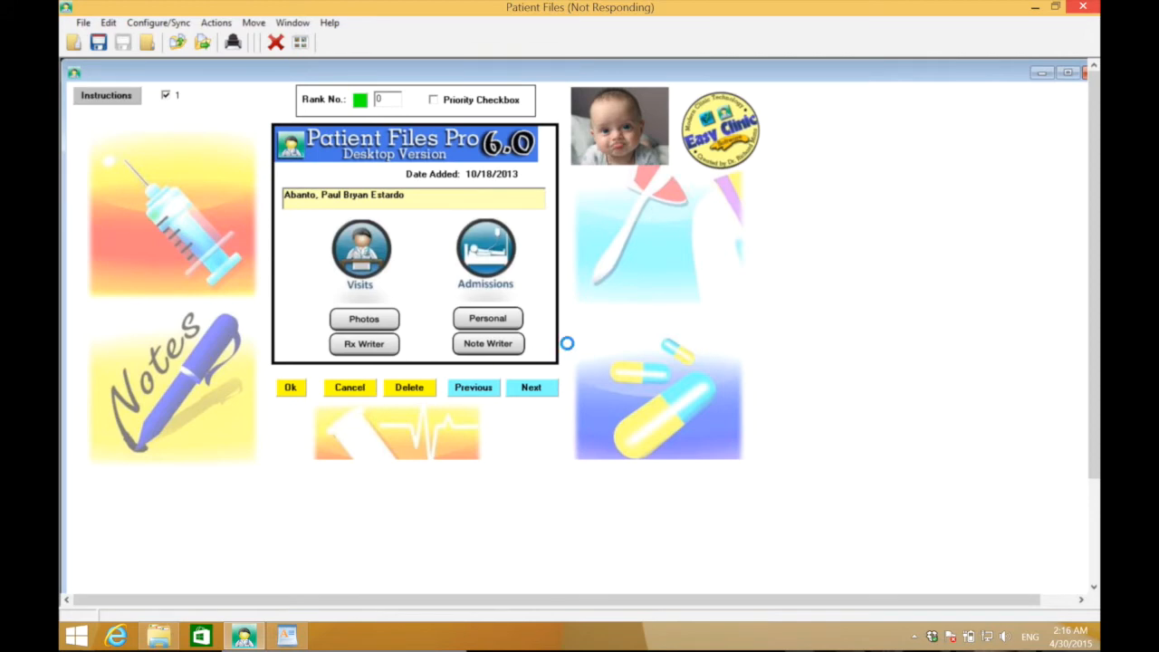